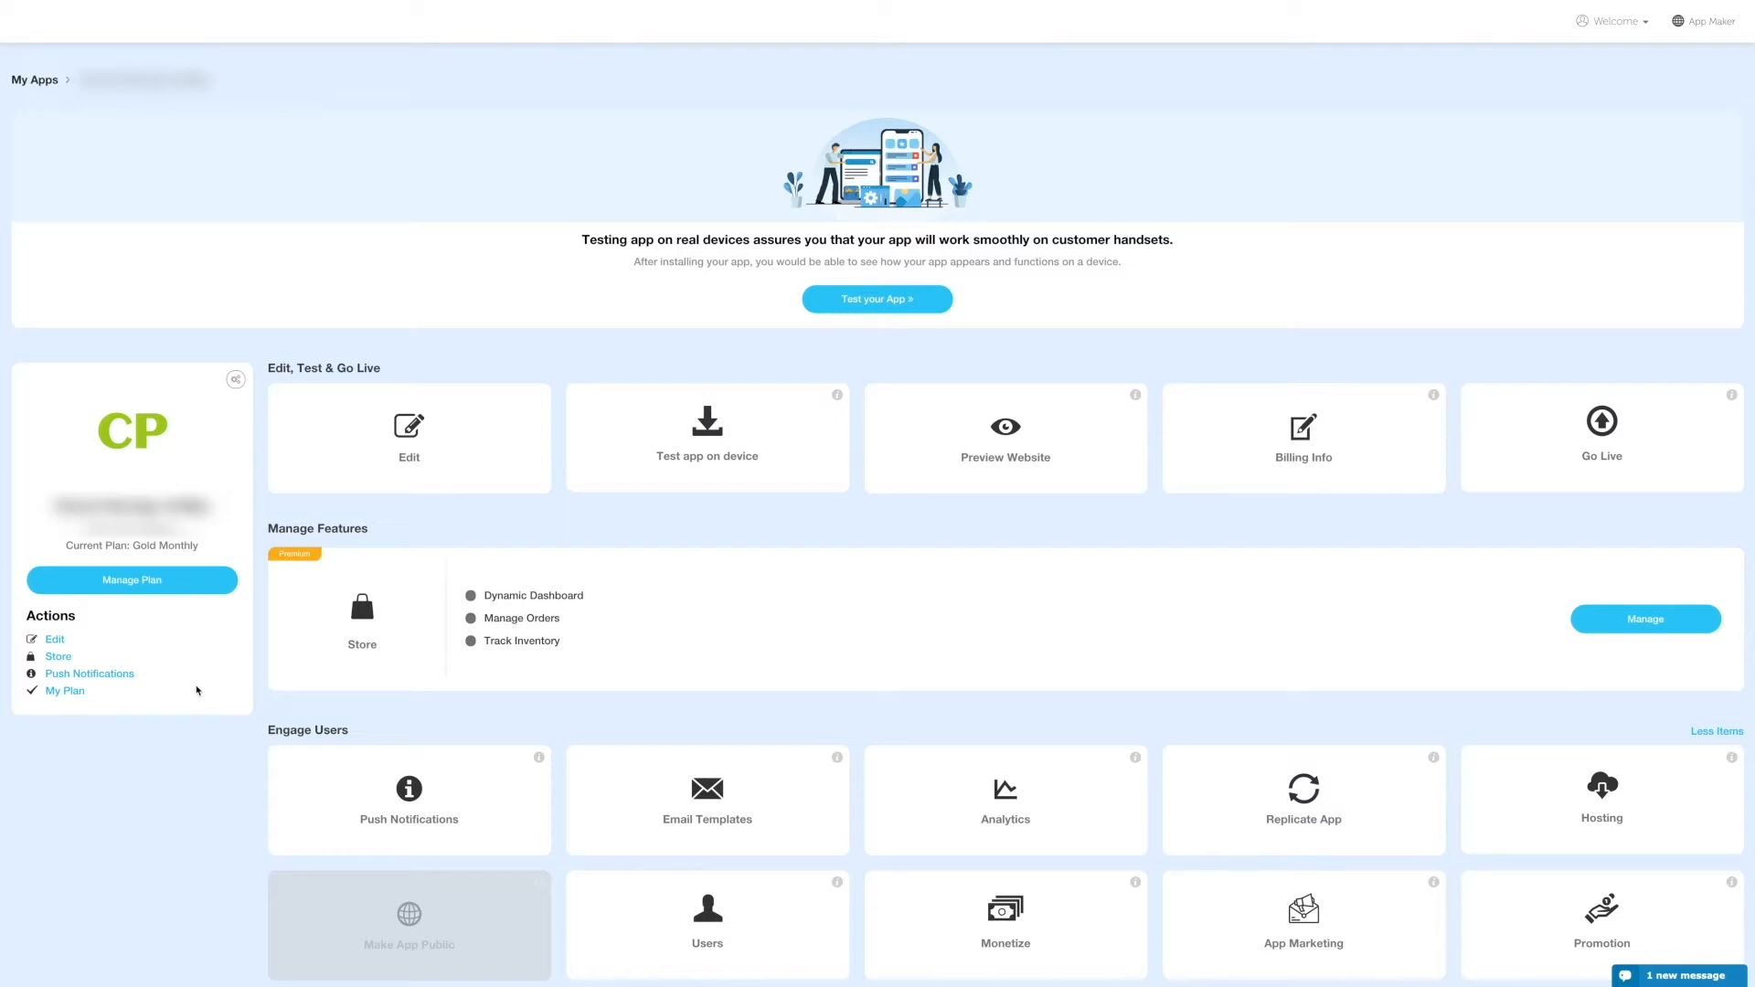
mouse_move(131, 580)
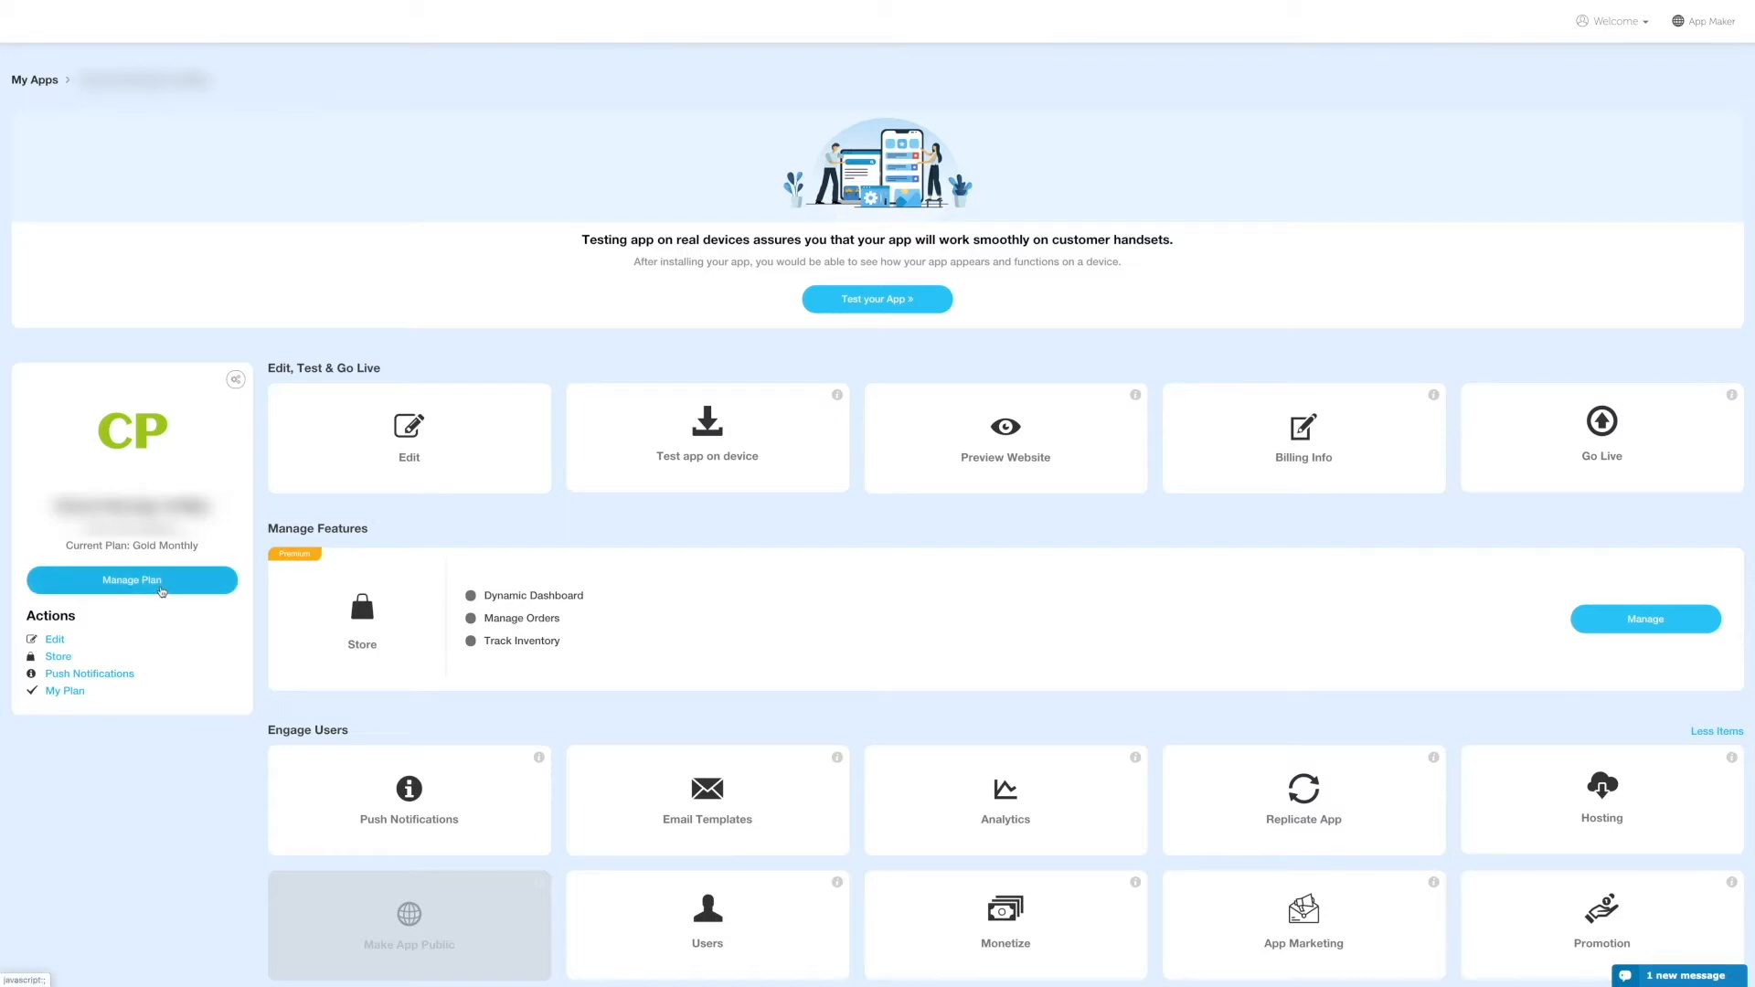
Show the Manage Plan comparison with yearly pricing: Basic $15, Gold $30, Platinum $50.
left_click(132, 580)
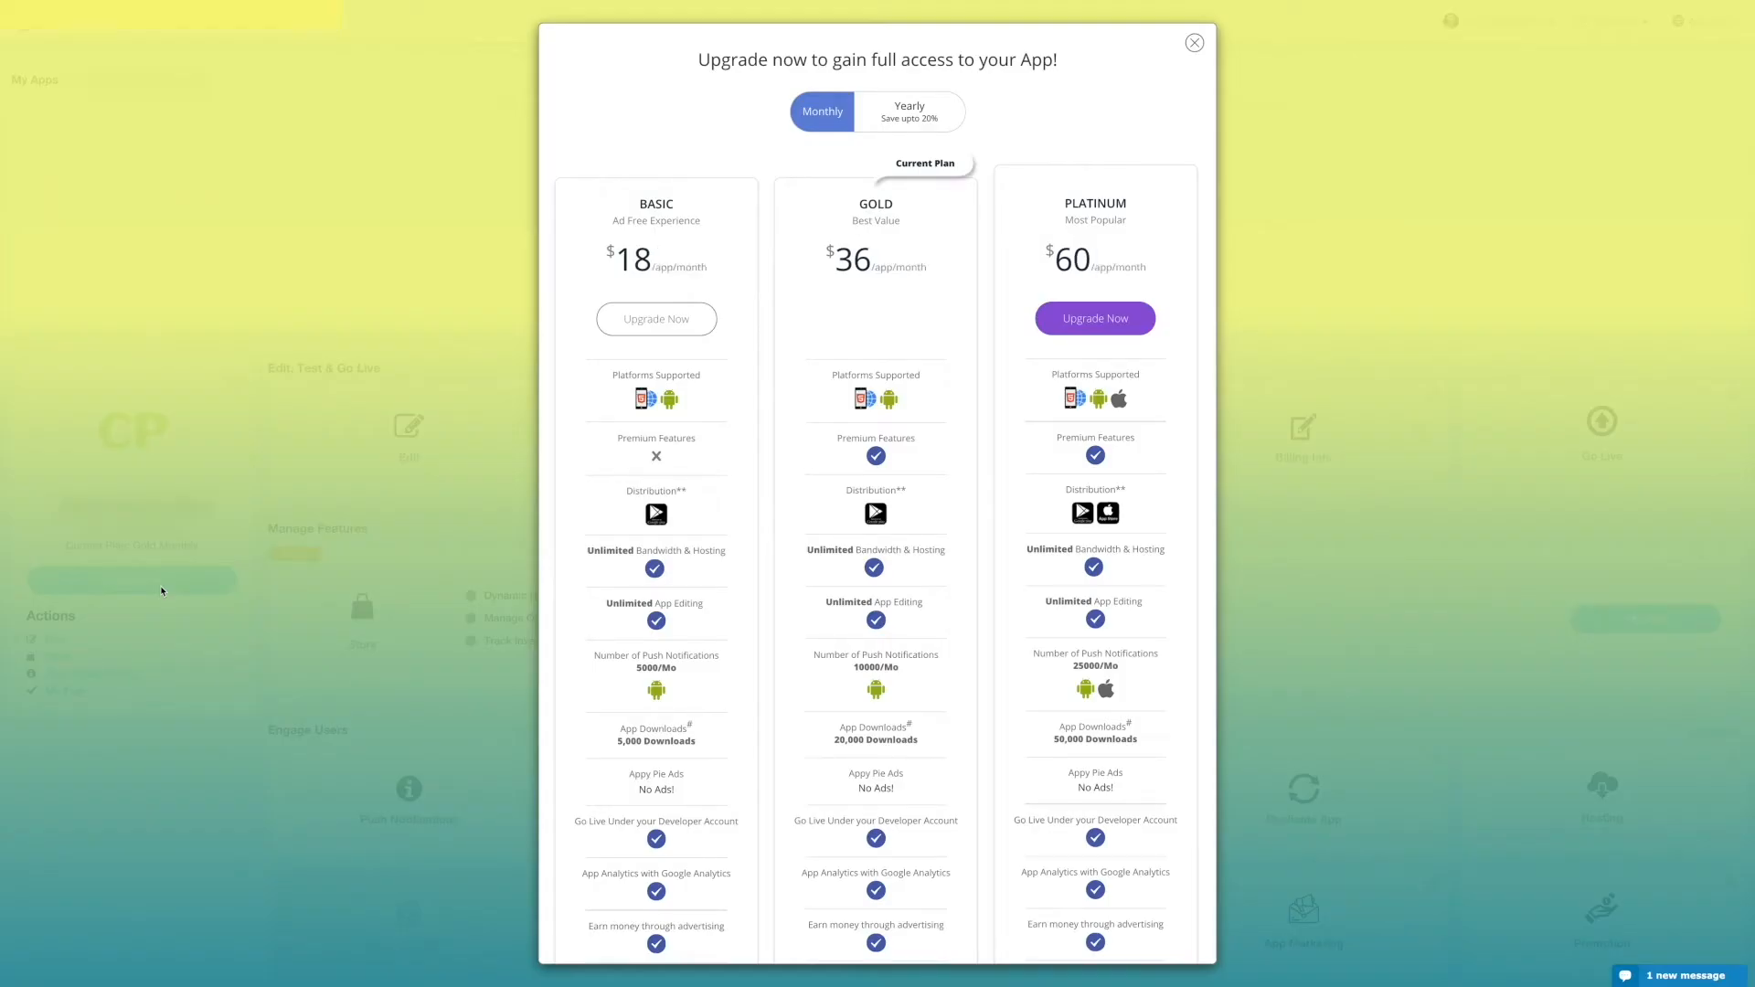
mouse_move(736, 135)
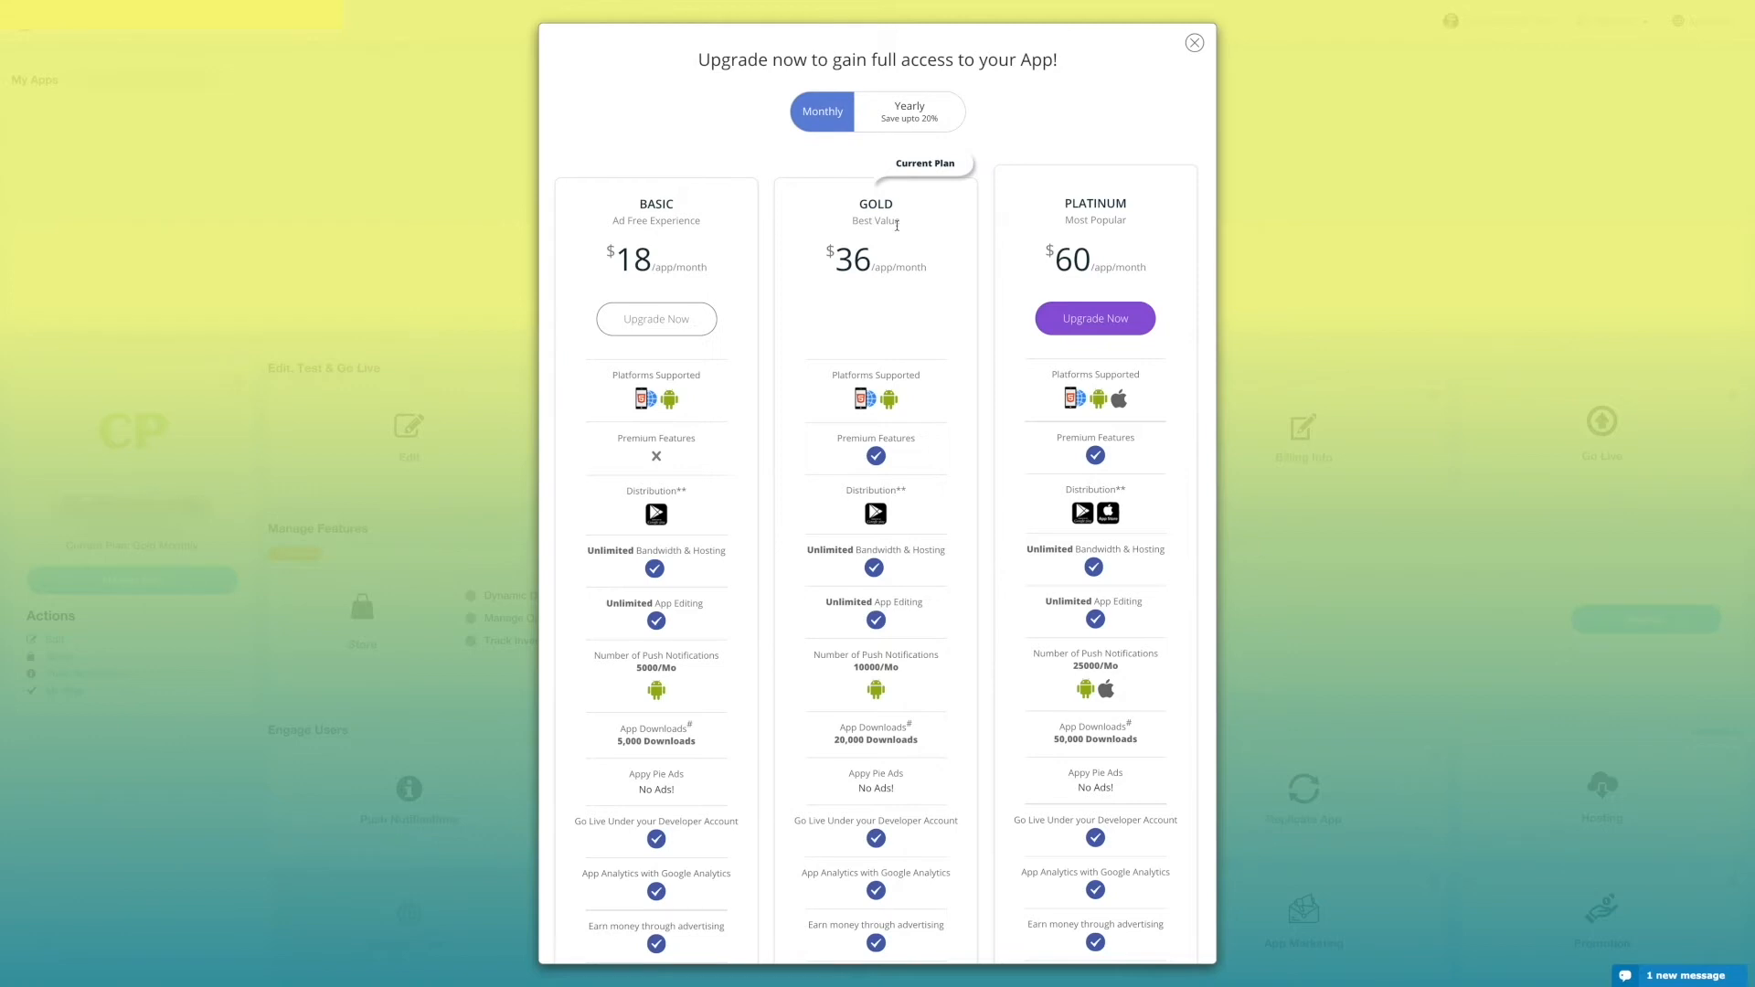
mouse_move(863, 154)
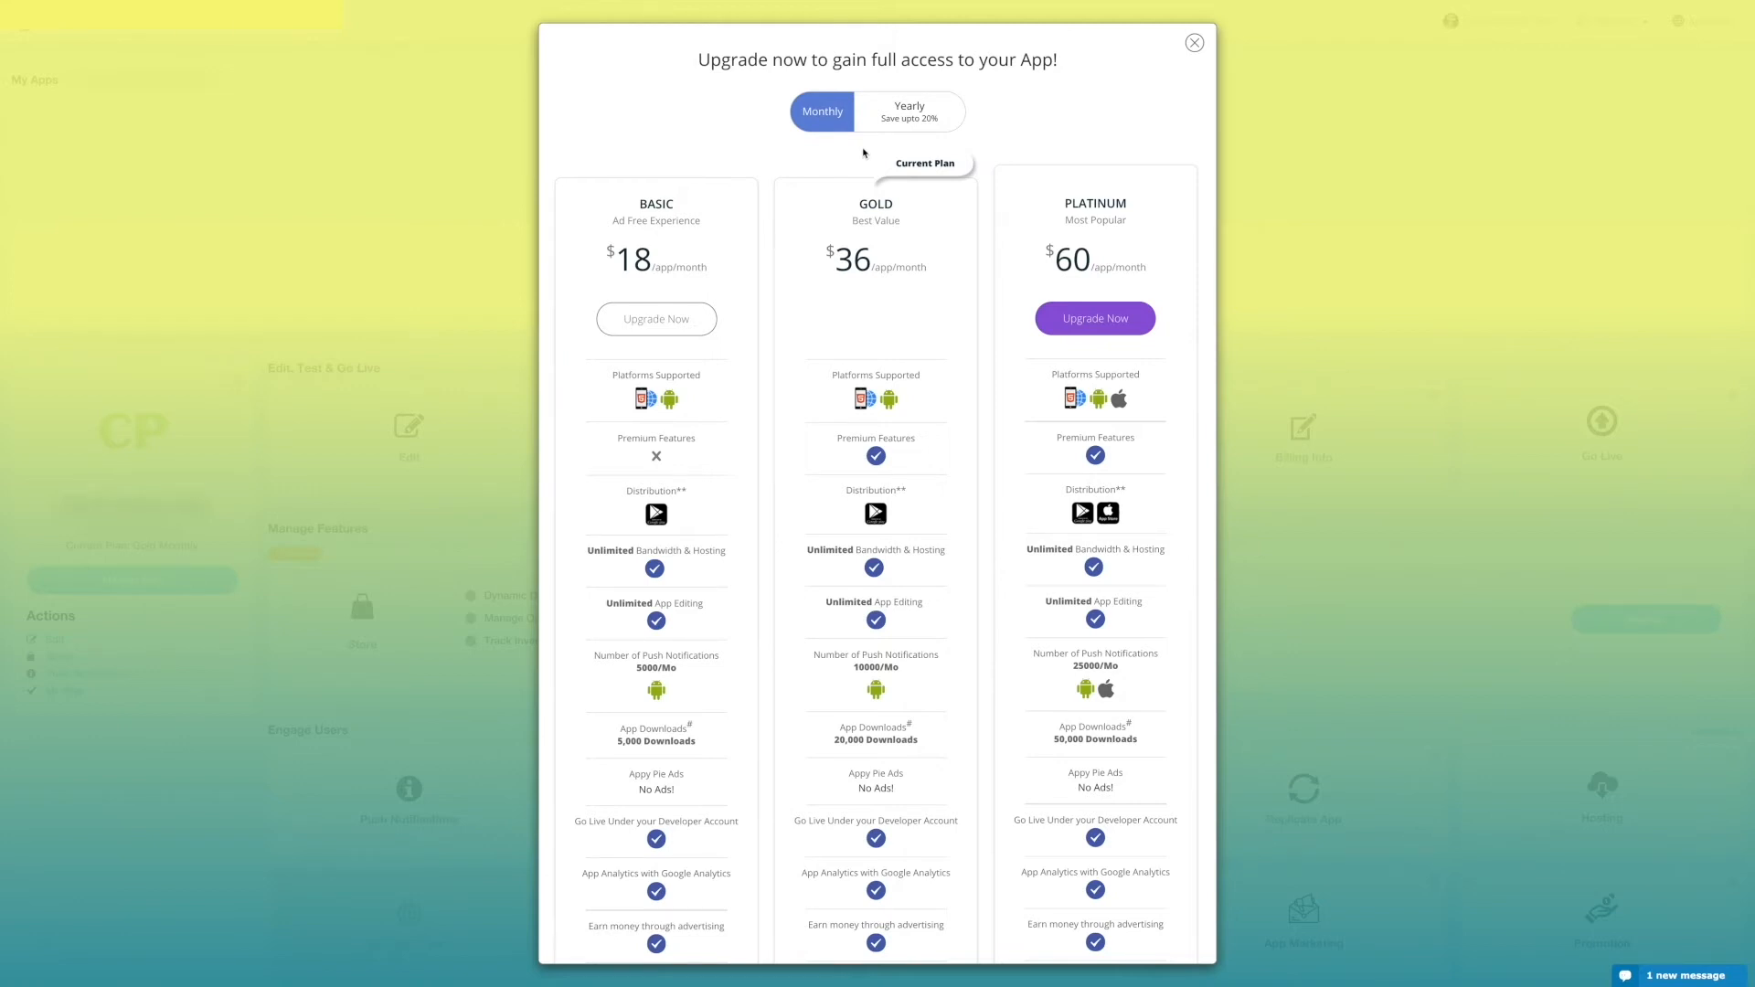
left_click(909, 112)
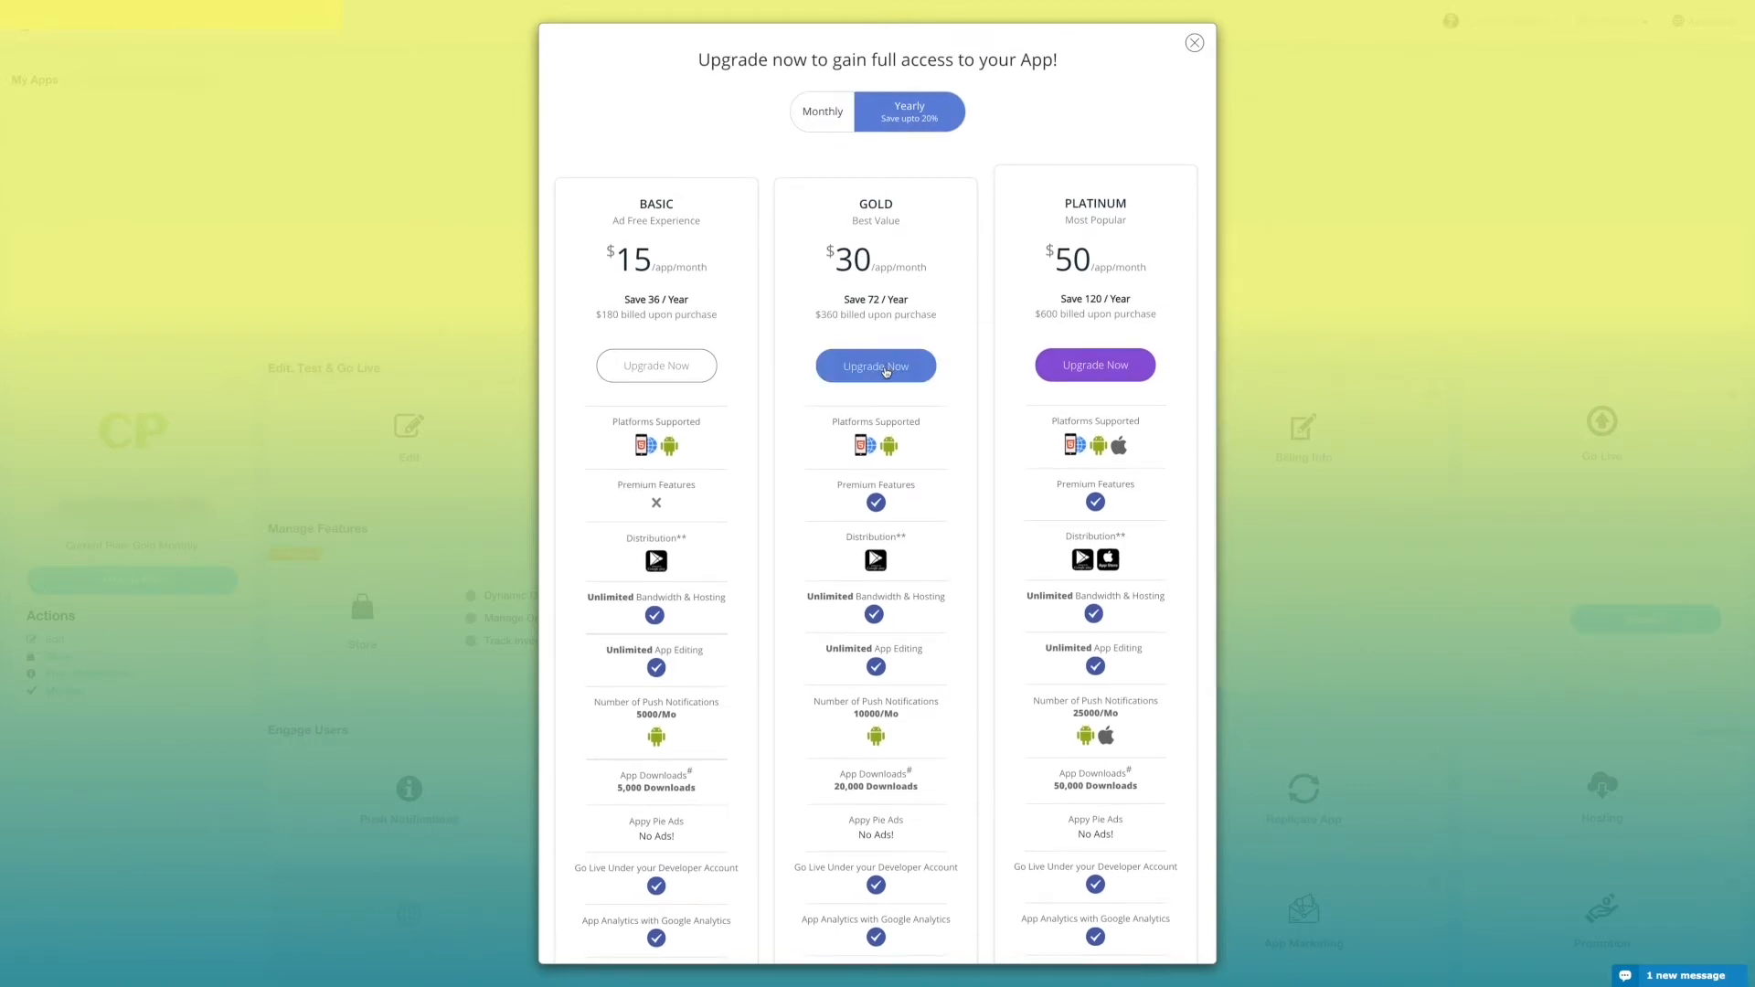
Choose Gold billed yearly and submit the $648.00 secure payment.
left_click(875, 366)
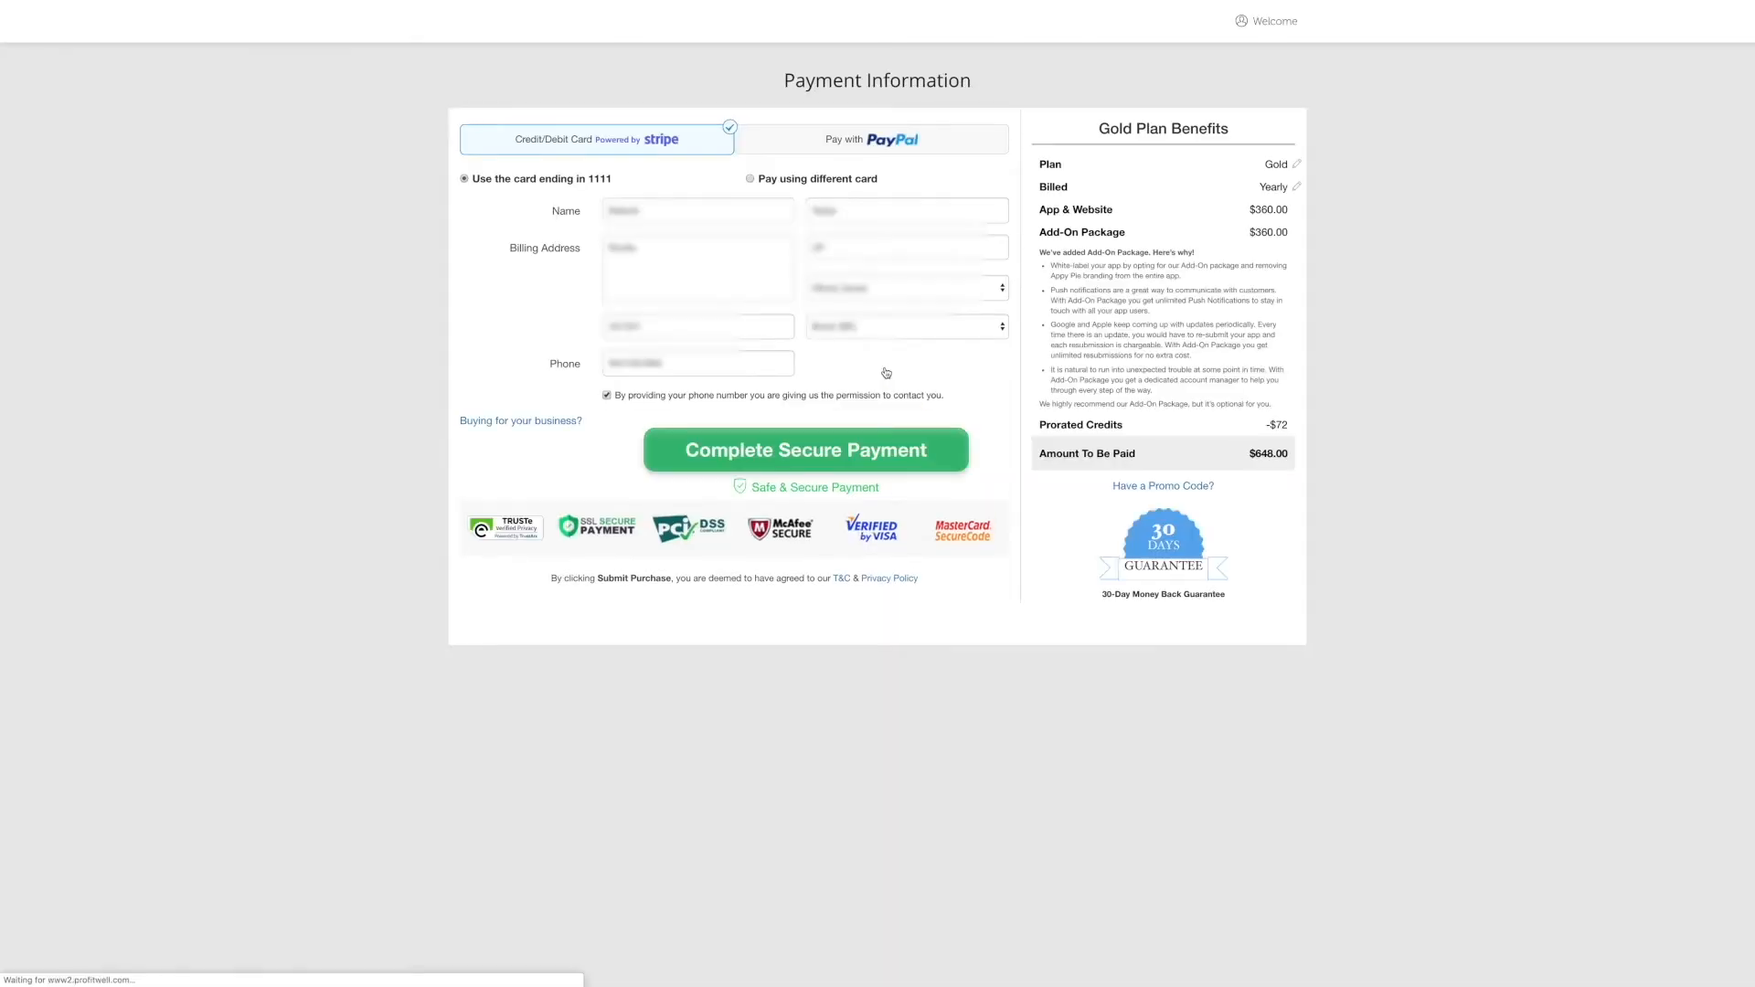
mouse_move(881, 377)
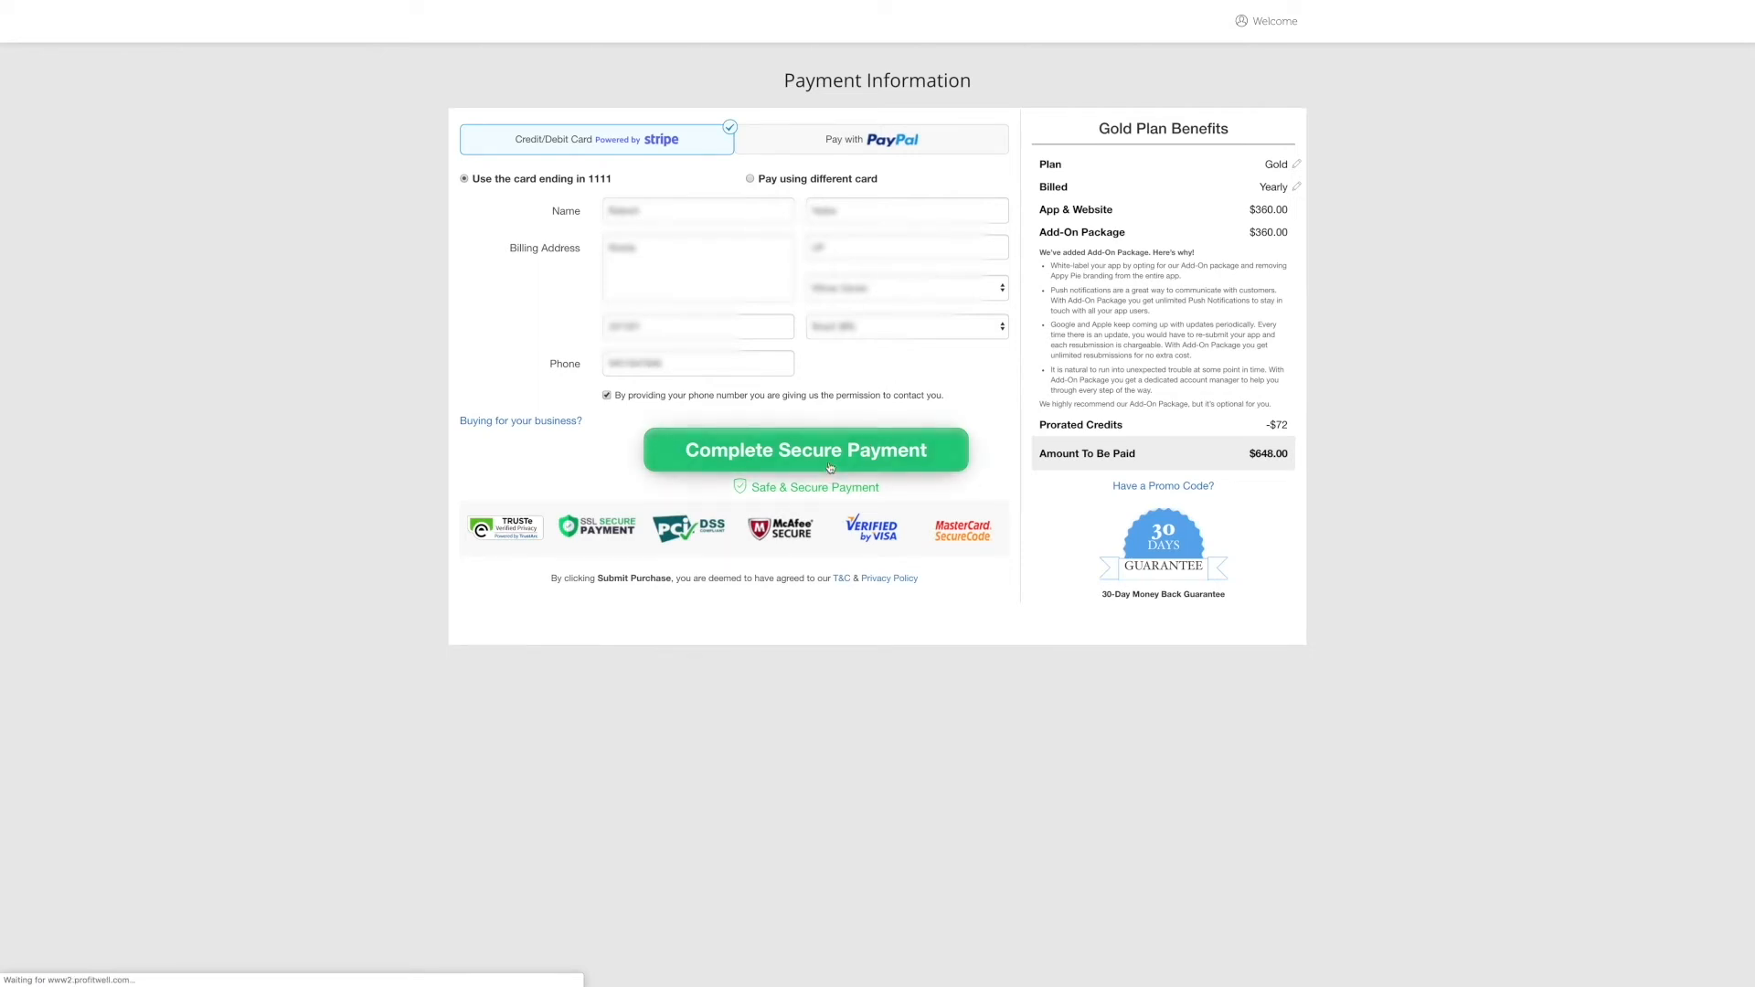
left_click(804, 450)
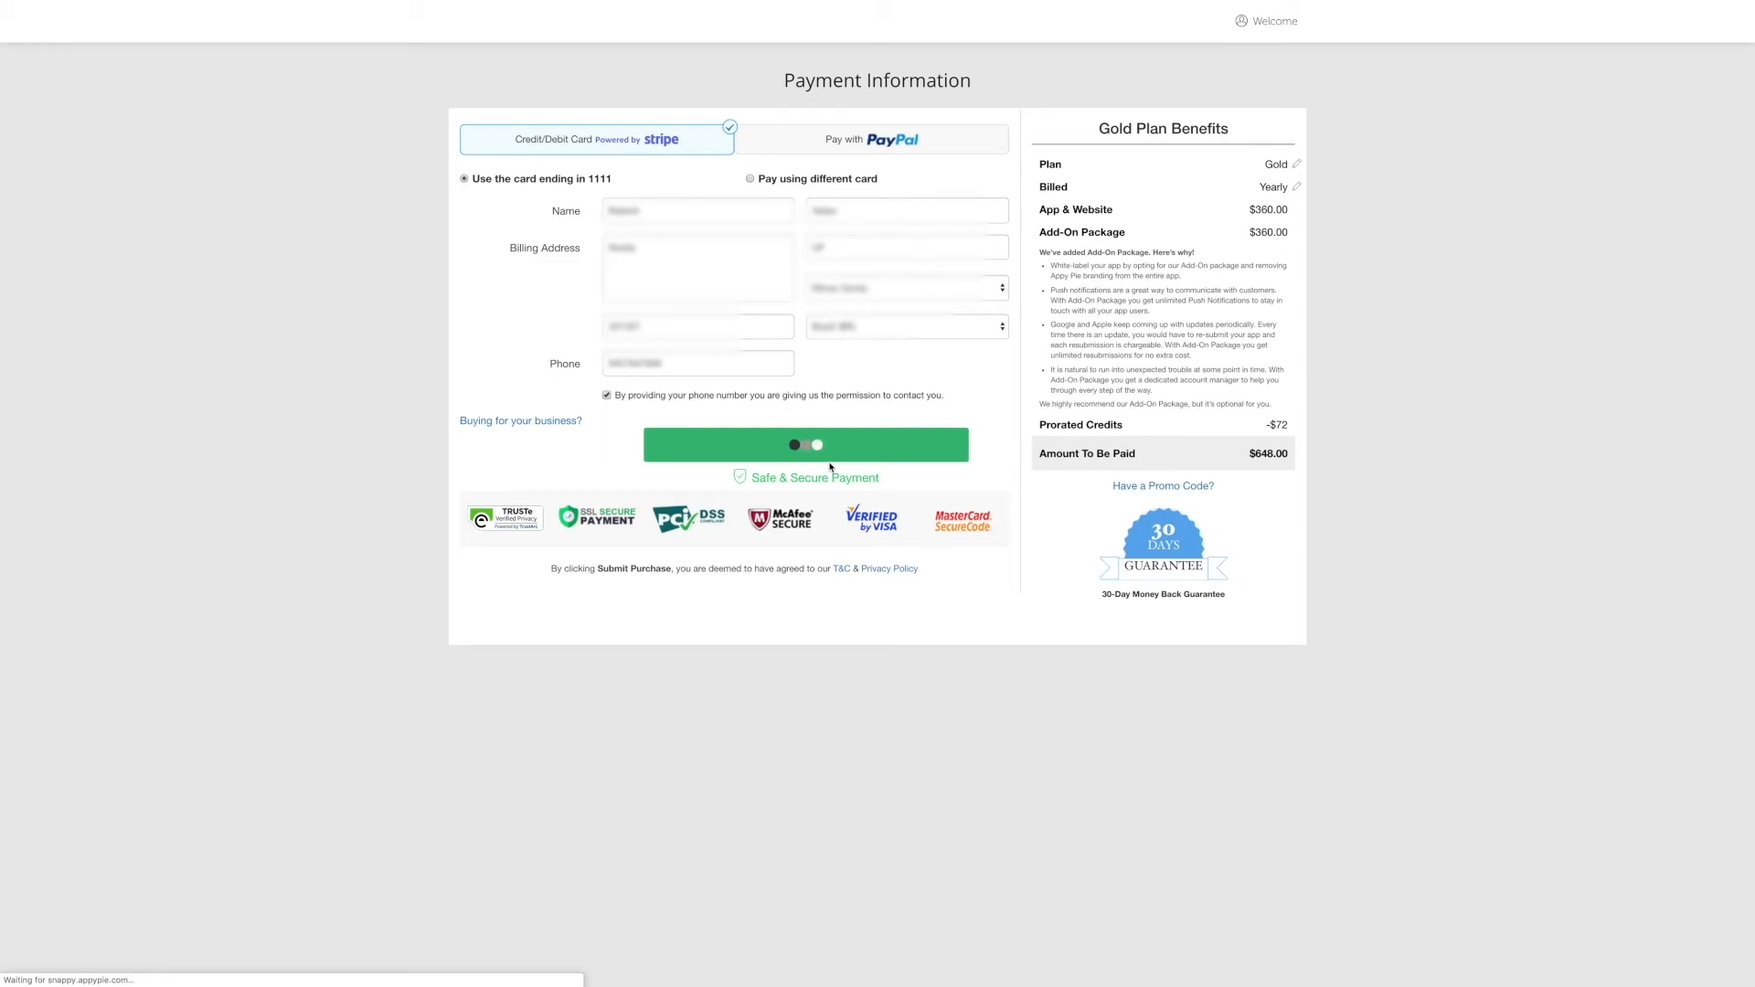
From the Gold upgrade confirmation, go back to My Apps showing Current Plan: Gold Yearly.
left_click(804, 444)
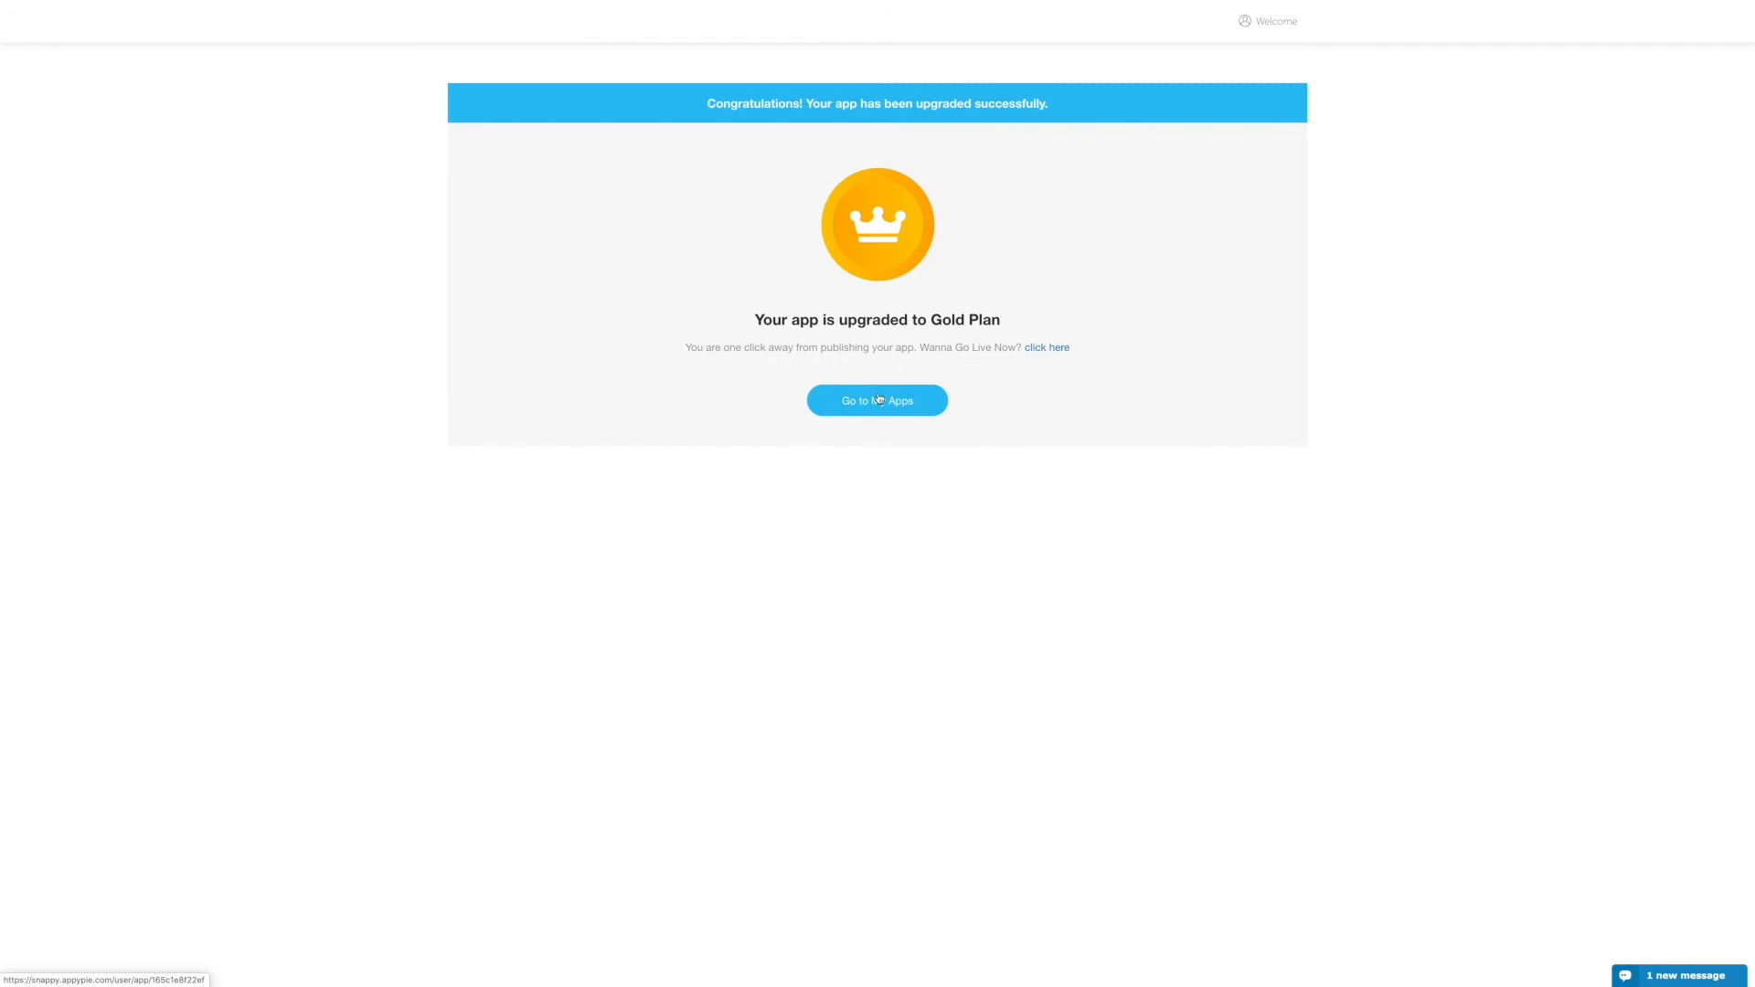
left_click(876, 400)
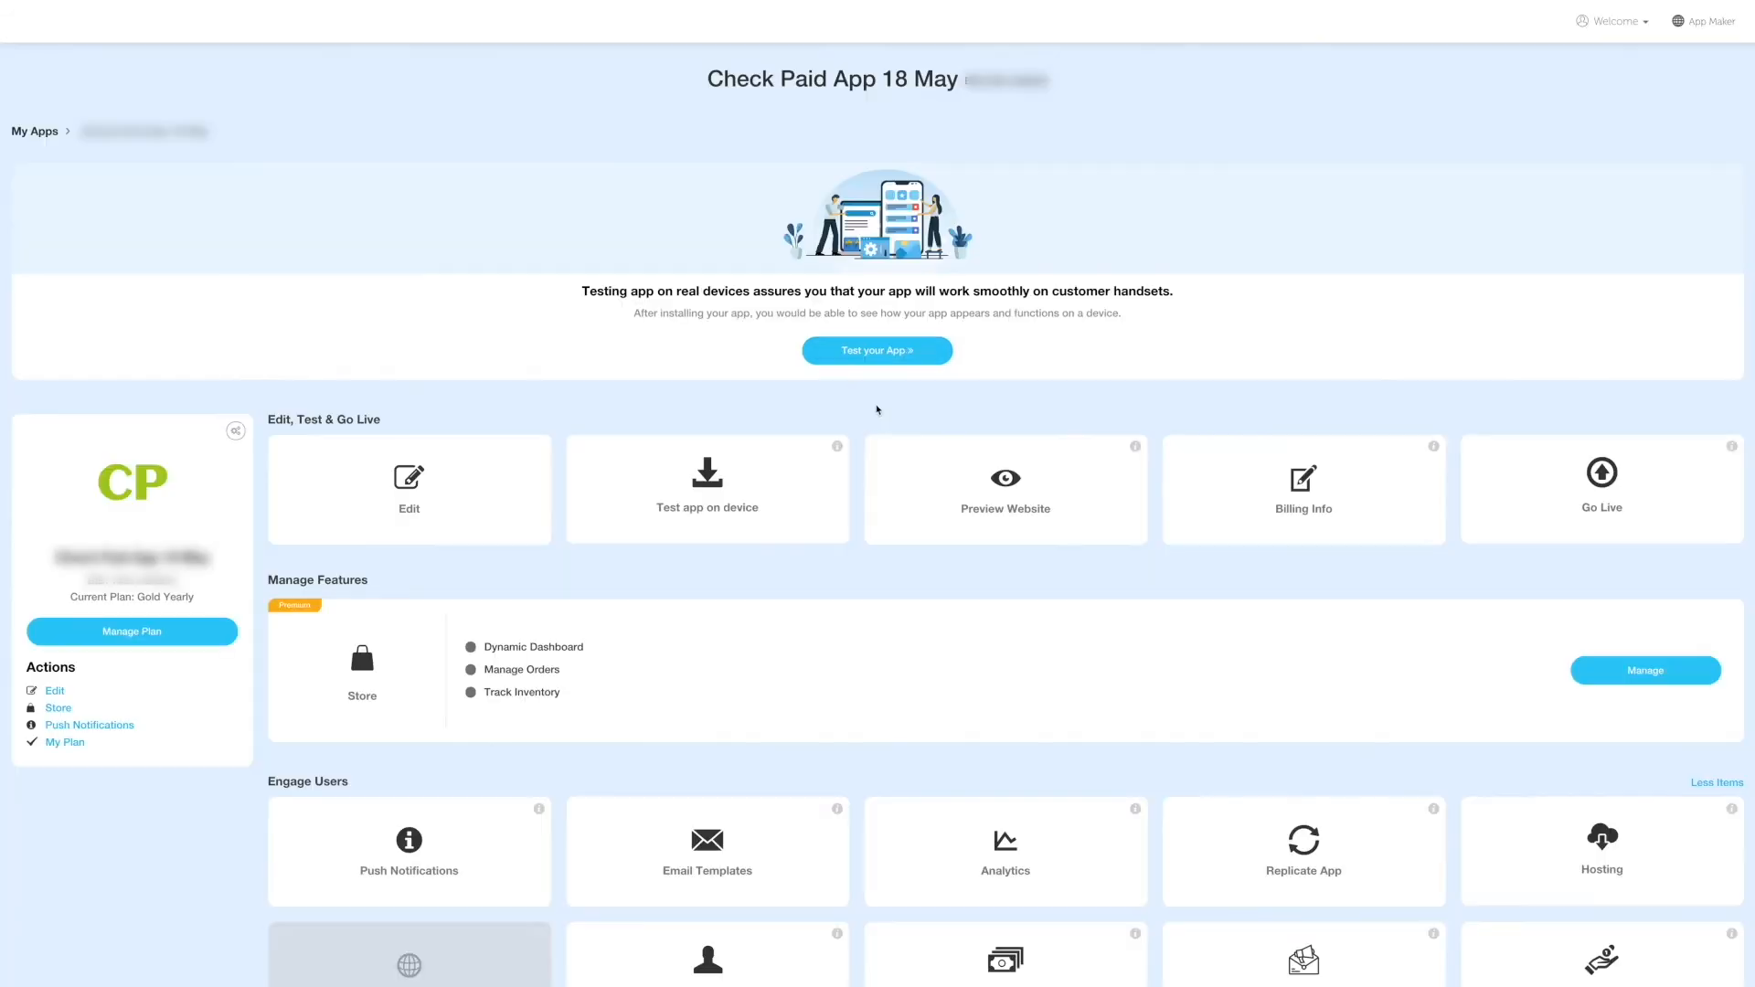
scroll("down", 3)
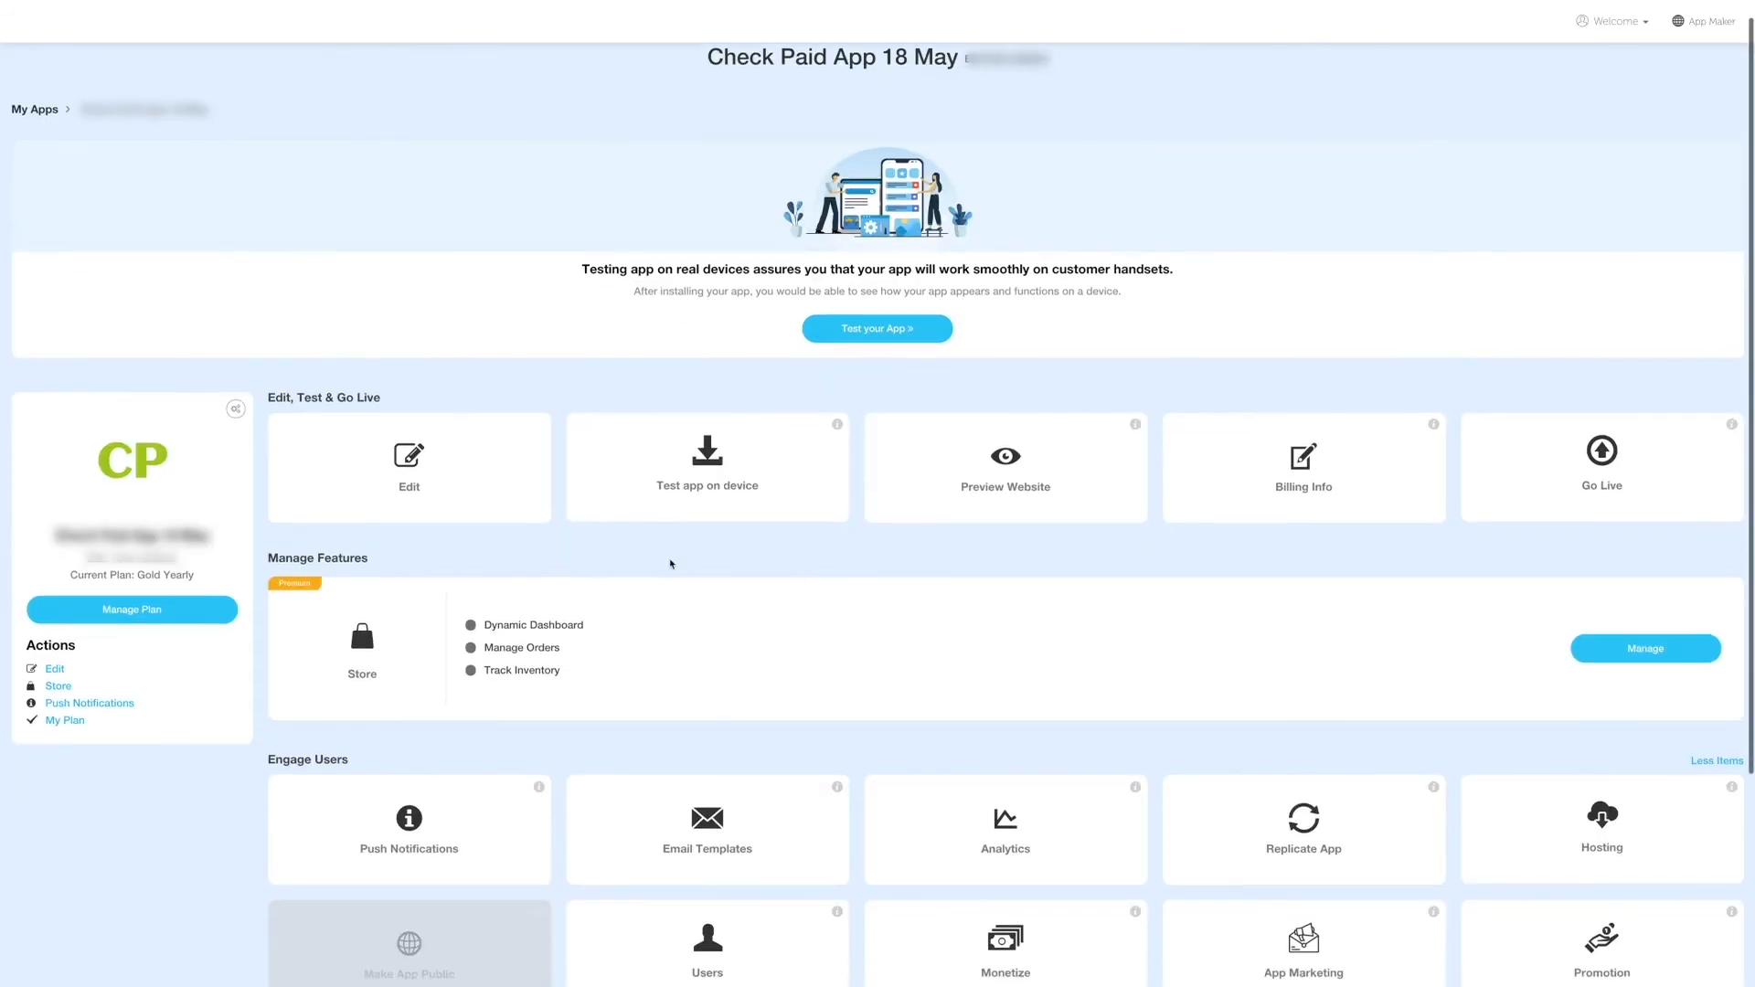